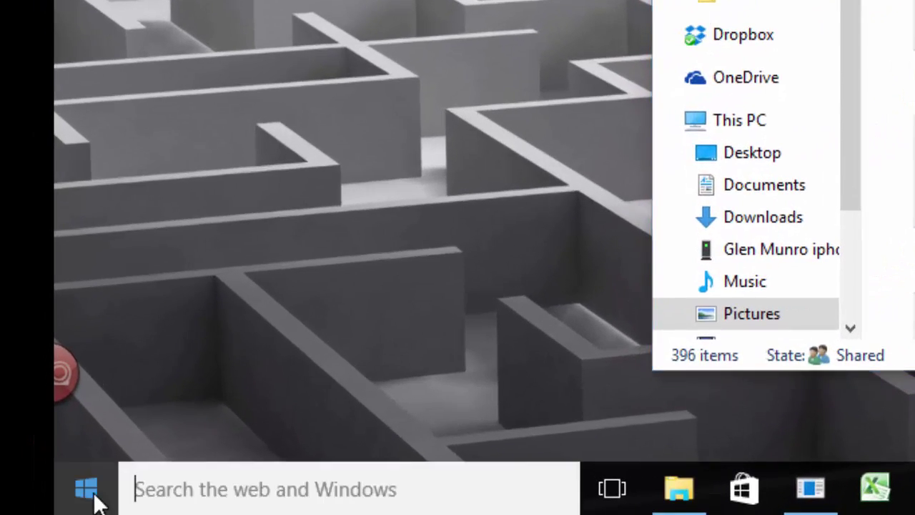
Reach the detailed System info page via Start, Settings, System and About.
left_click(86, 489)
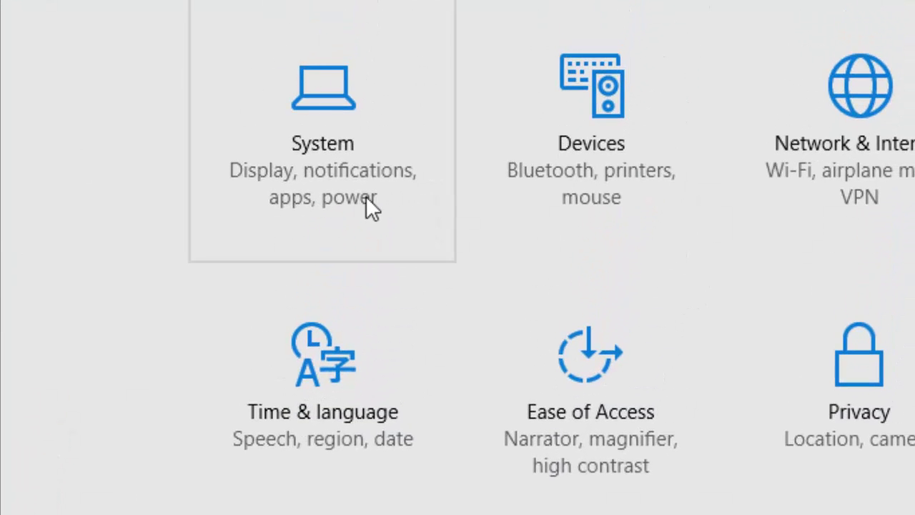
left_click(323, 136)
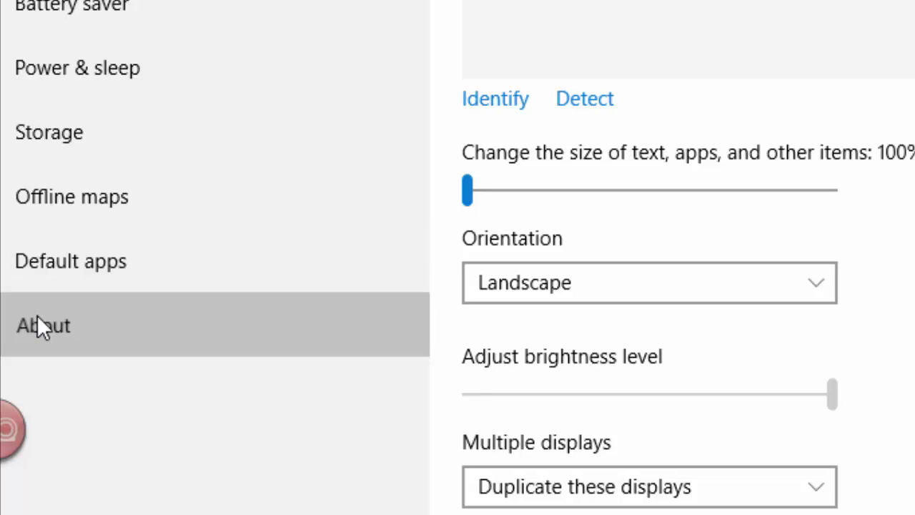
left_click(43, 325)
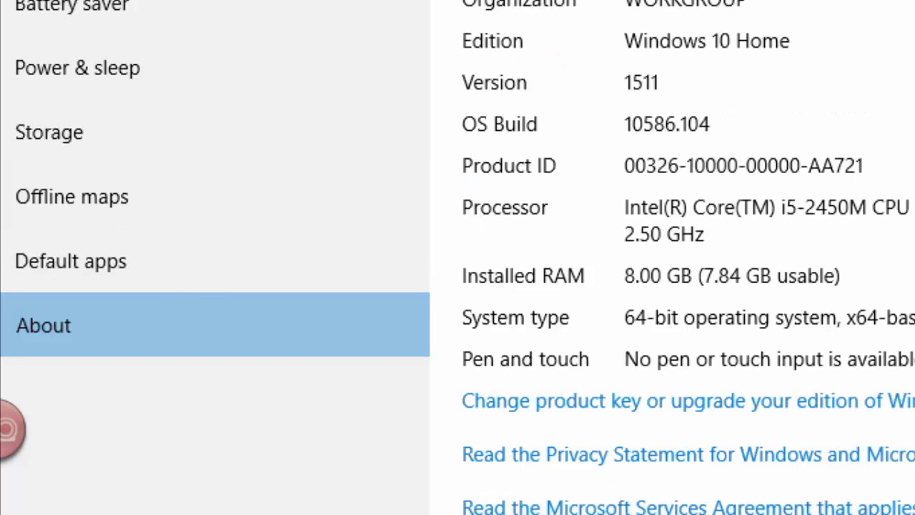
scroll("down", 3)
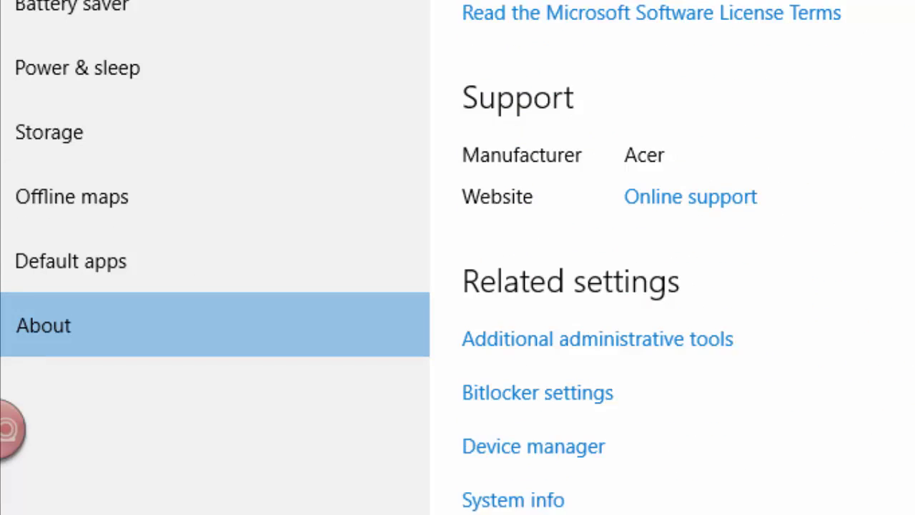
scroll("down", 3)
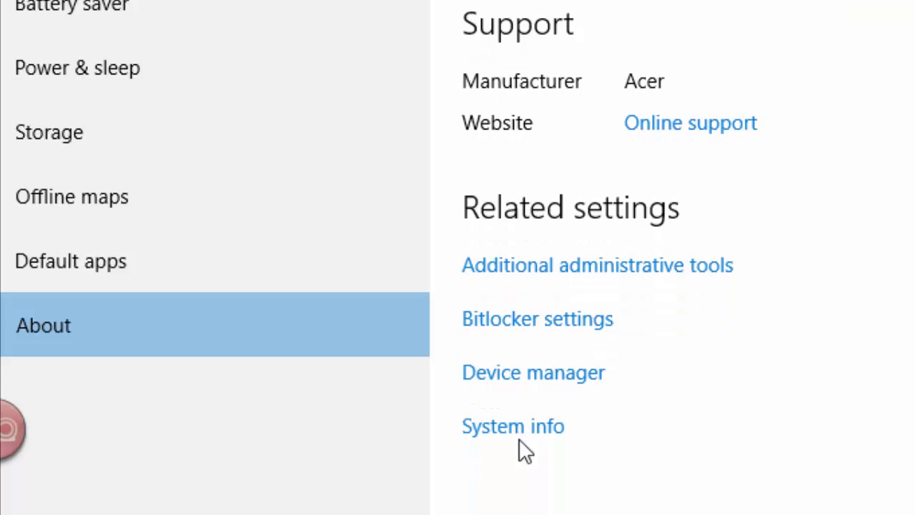
left_click(512, 426)
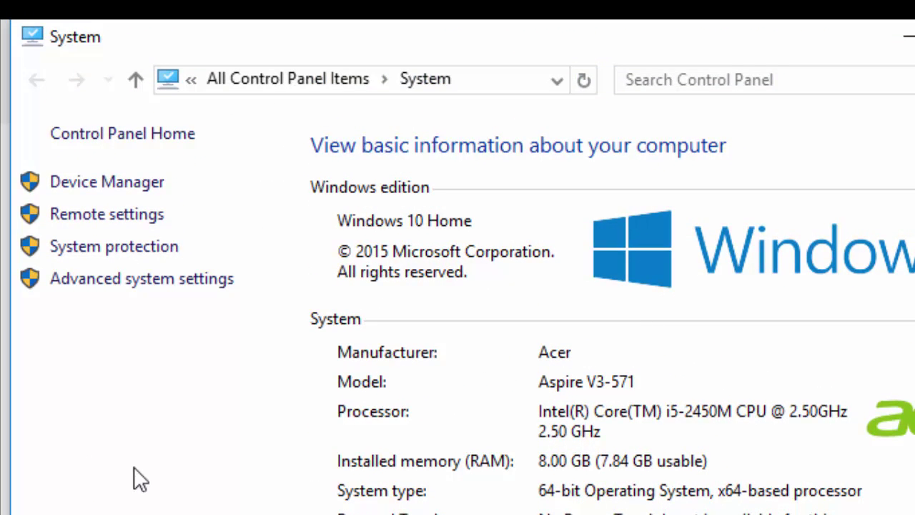
mouse_move(141, 277)
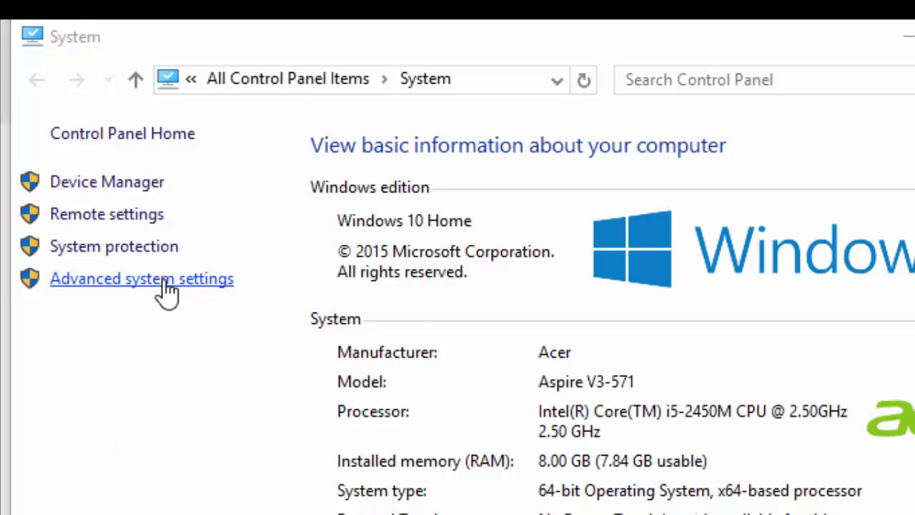
Bring up Performance Options from Advanced system settings' Advanced tab.
left_click(142, 277)
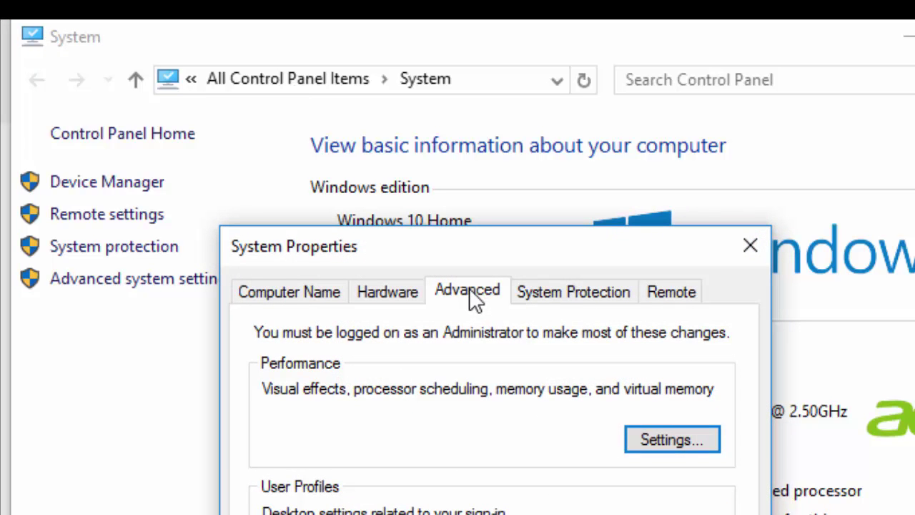
left_click(670, 439)
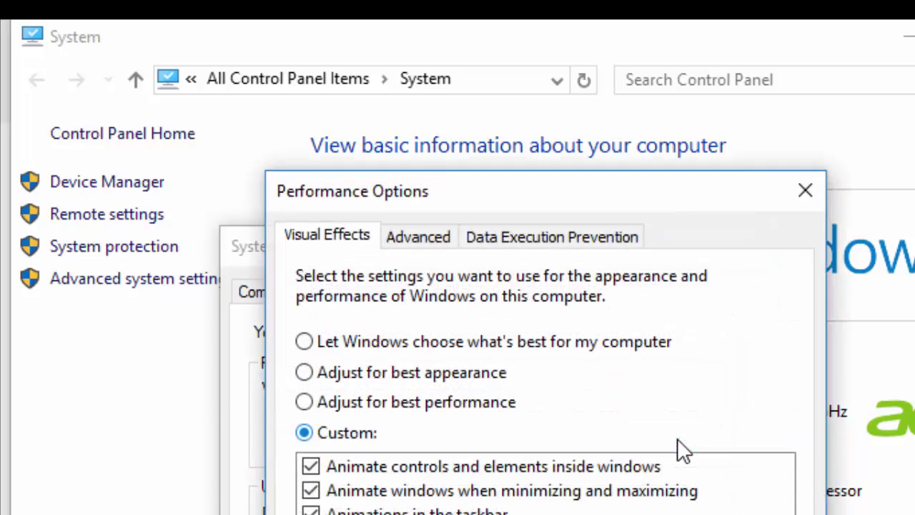
Enable 'Show thumbnails instead of icons' under Visual Effects and confirm with OK.
scroll("down", 3)
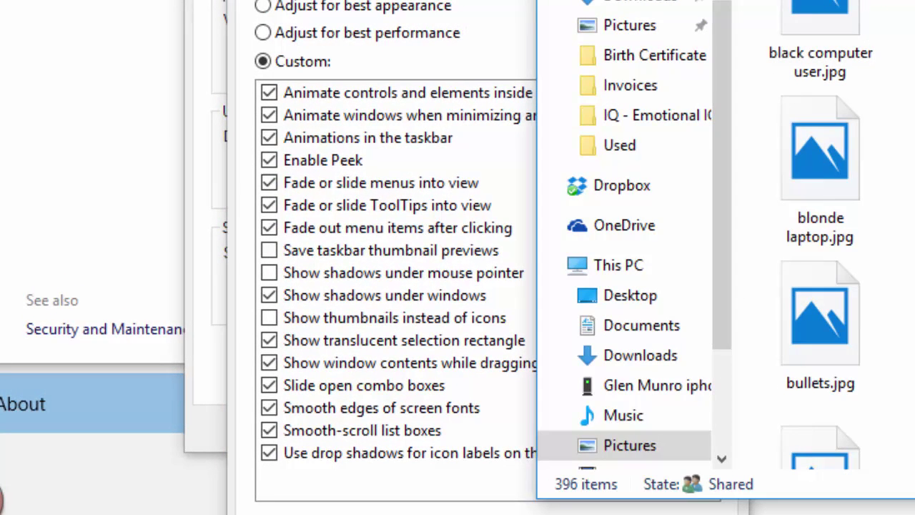
left_click(269, 317)
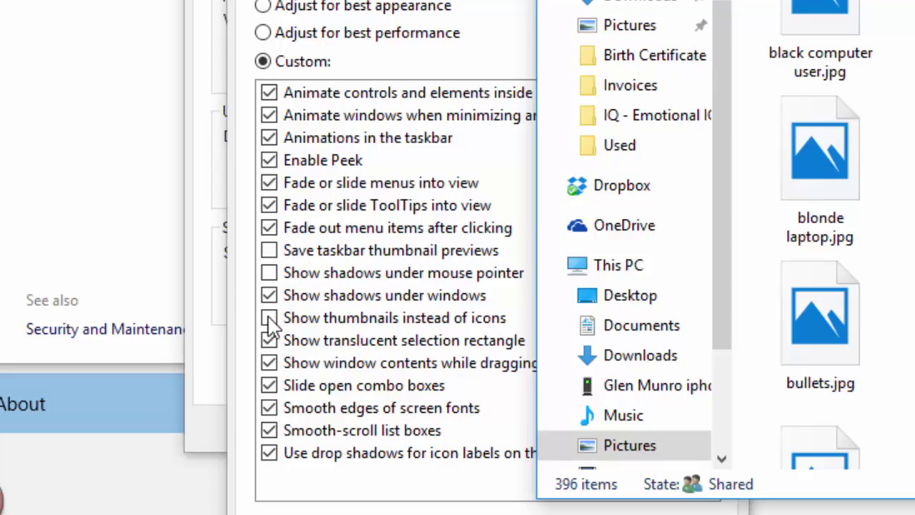
left_click(269, 318)
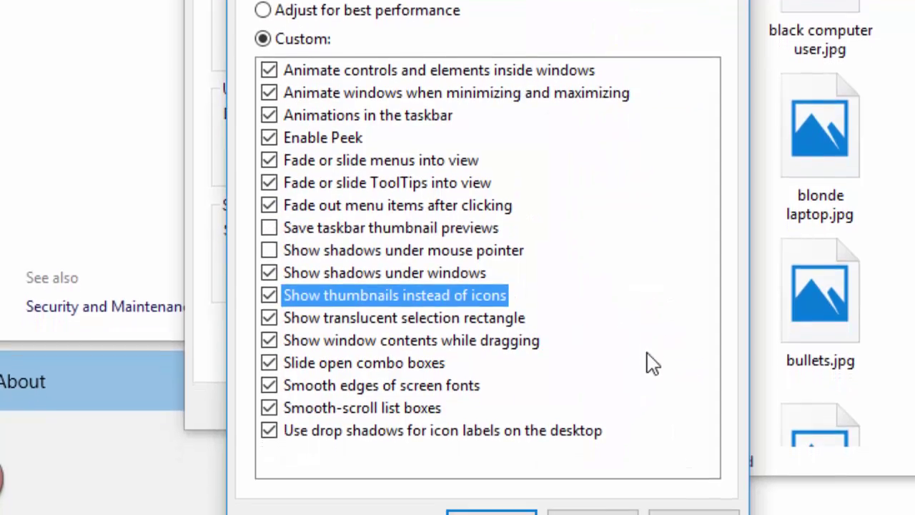
left_click(535, 495)
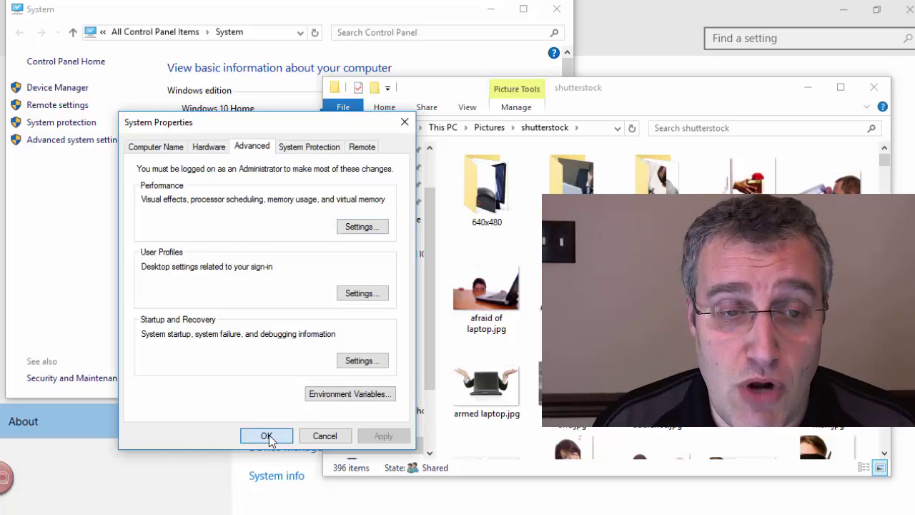
Close System Properties, the System window and Settings, leaving File Explorer with thumbnails.
left_click(266, 435)
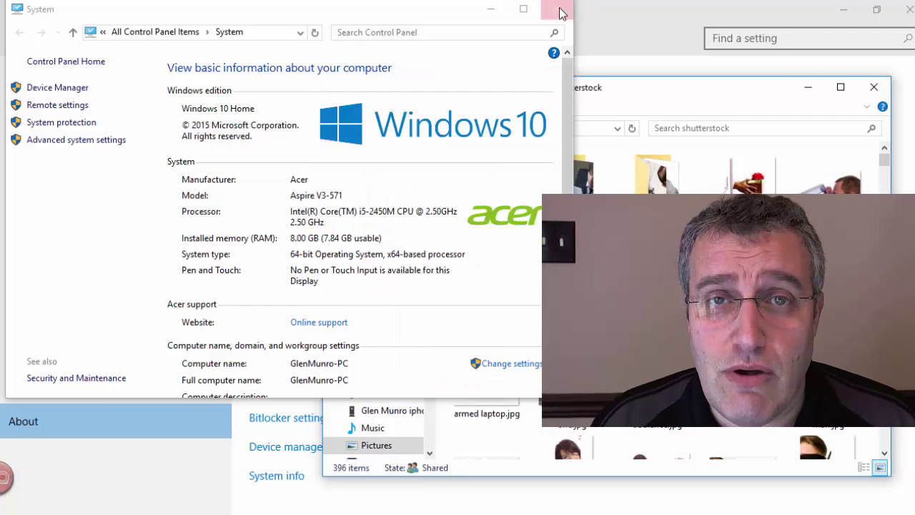
left_click(557, 9)
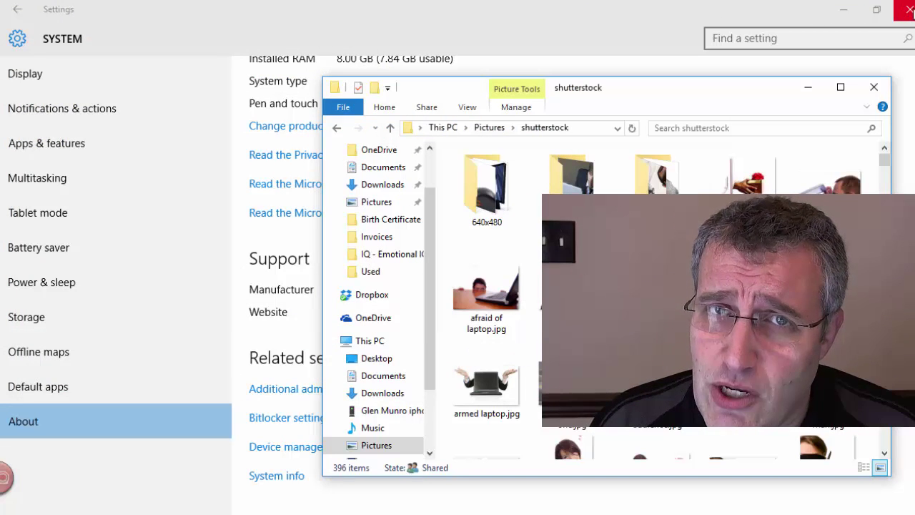
left_click(909, 10)
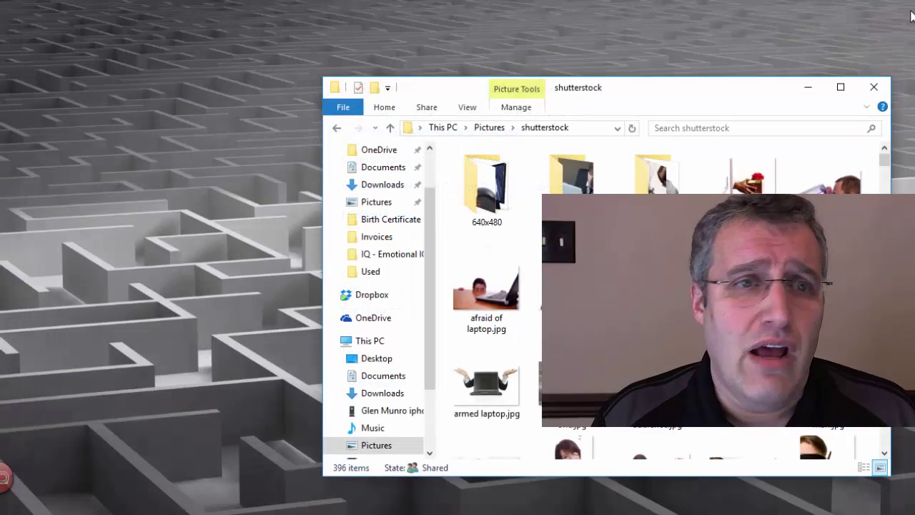